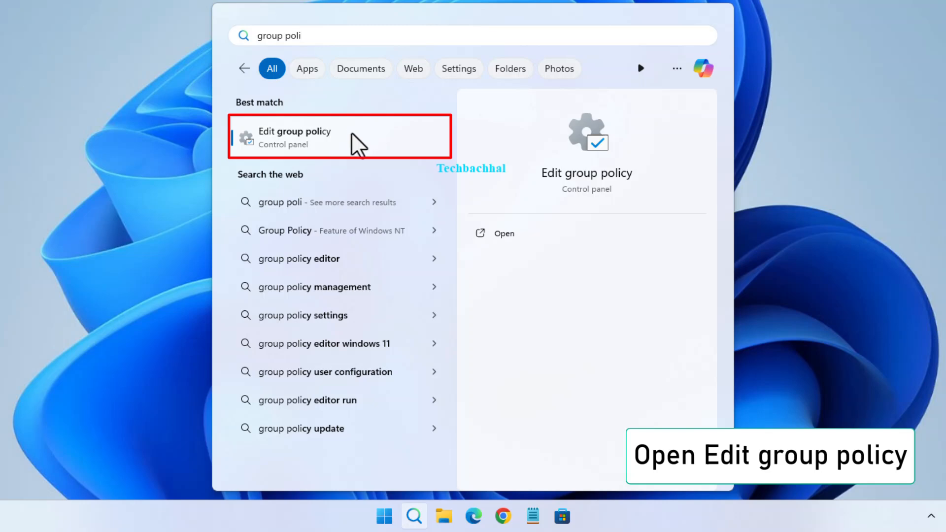
# - Open 'Edit group policy' from the Windows Search results for 'group poli'
pyautogui.click(314, 138)
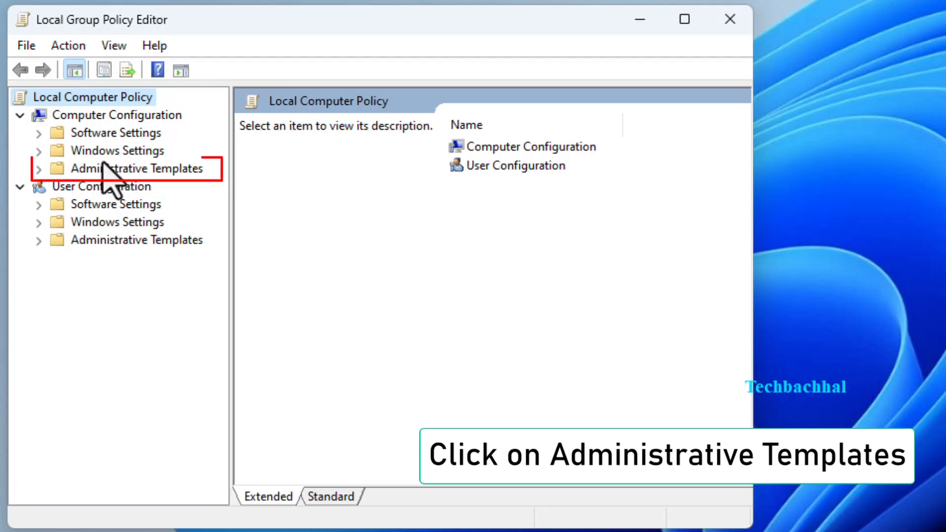
# - Browse Computer Configuration > Administrative Templates > System down to the Service Pack installation location policy
pyautogui.click(118, 169)
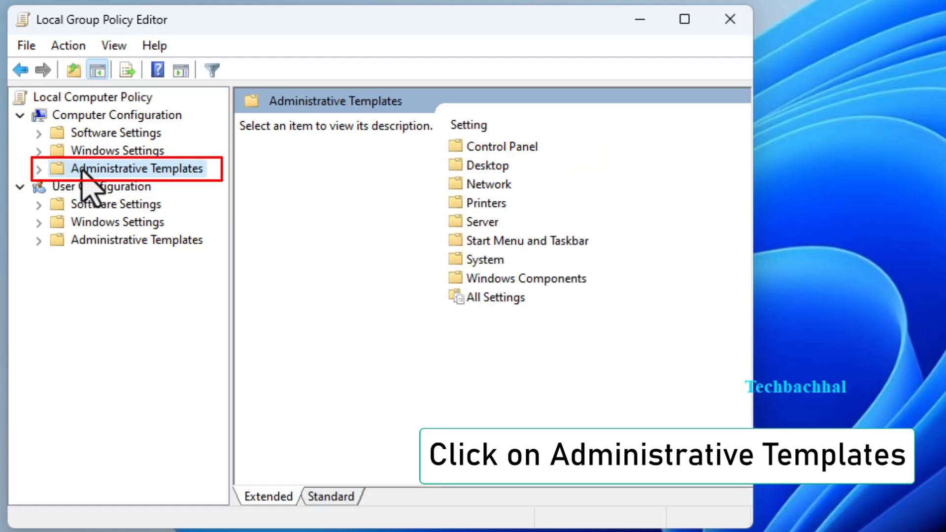
pyautogui.click(139, 169)
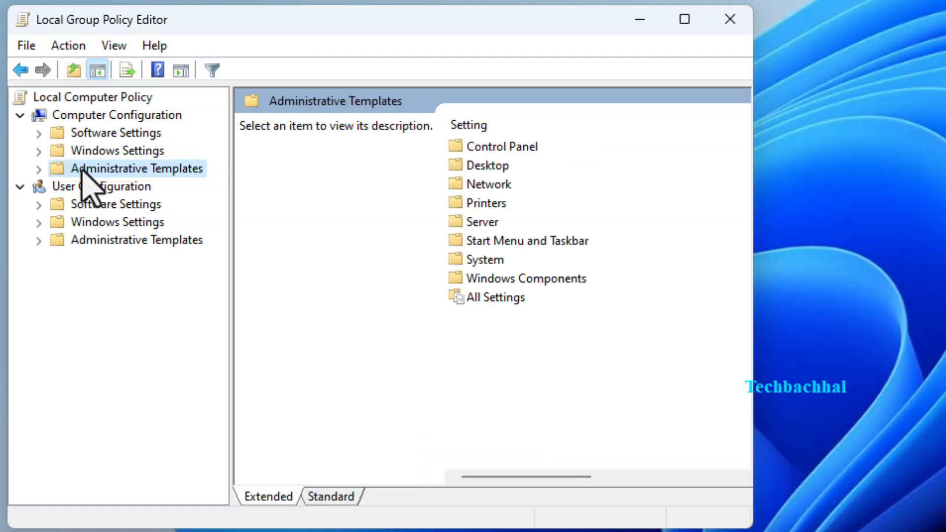
pyautogui.click(485, 259)
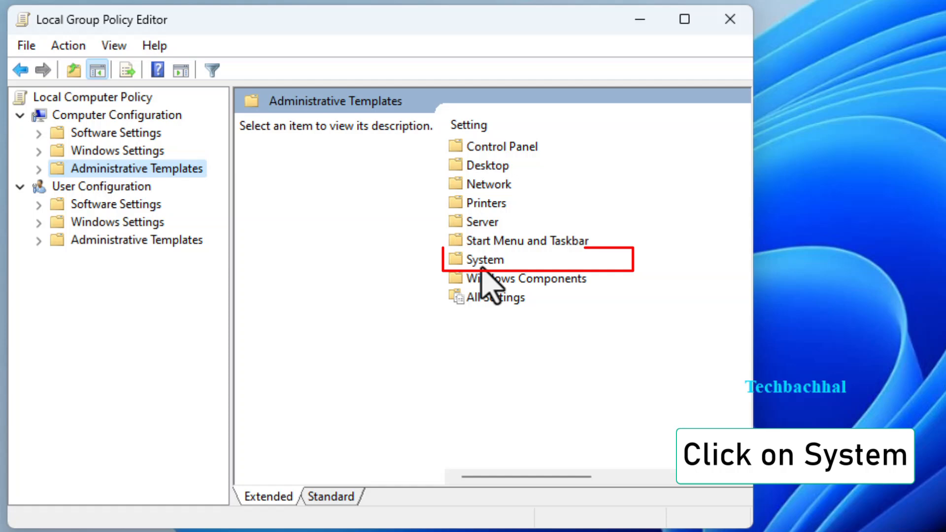
pyautogui.click(486, 260)
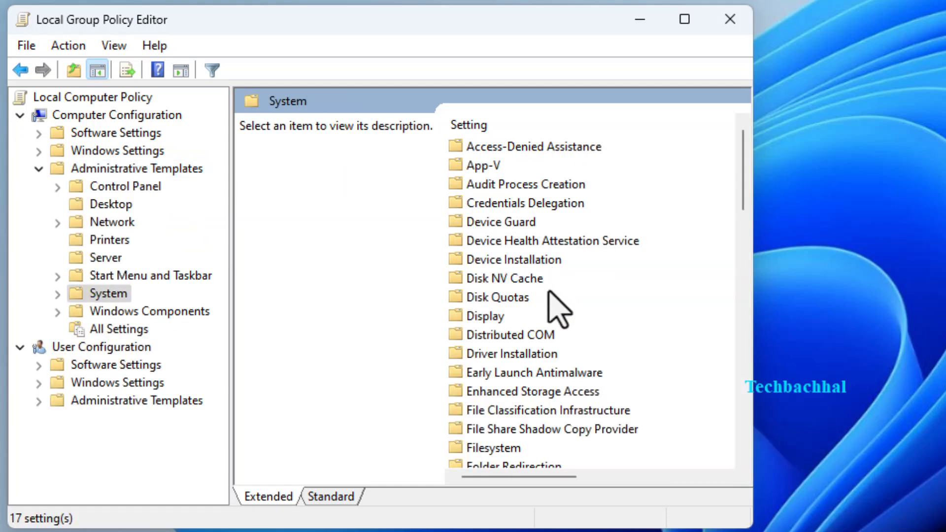
pyautogui.scroll(-3)
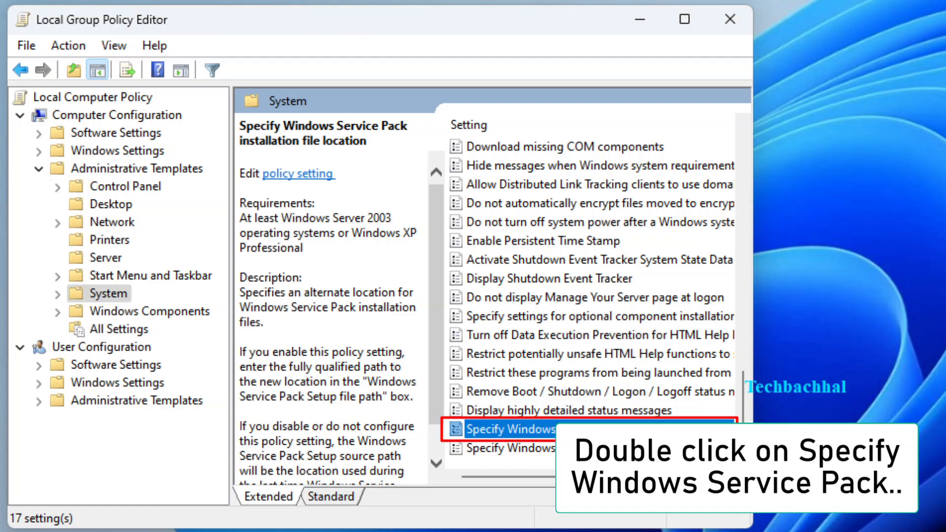
# - Set 'Specify Windows Service Pack installation file location' to Enabled and close its window
pyautogui.doubleClick(507, 429)
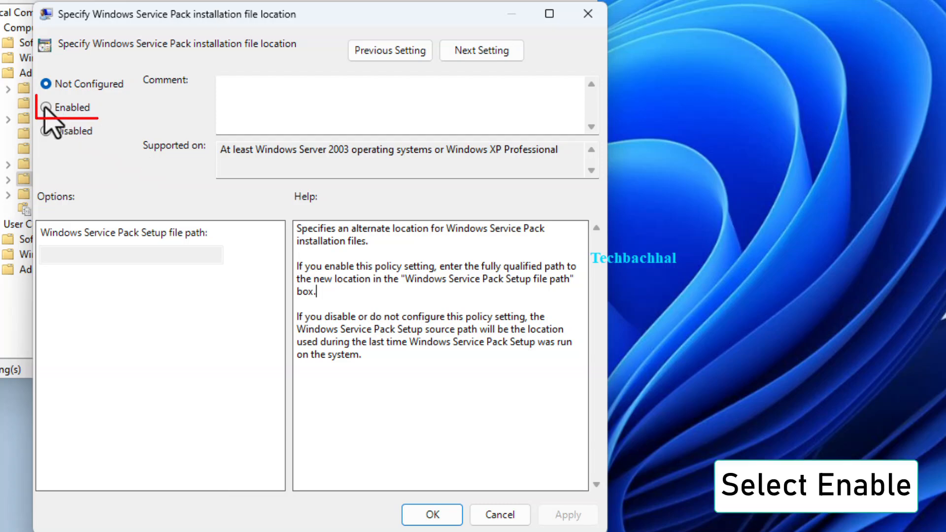
pyautogui.click(46, 107)
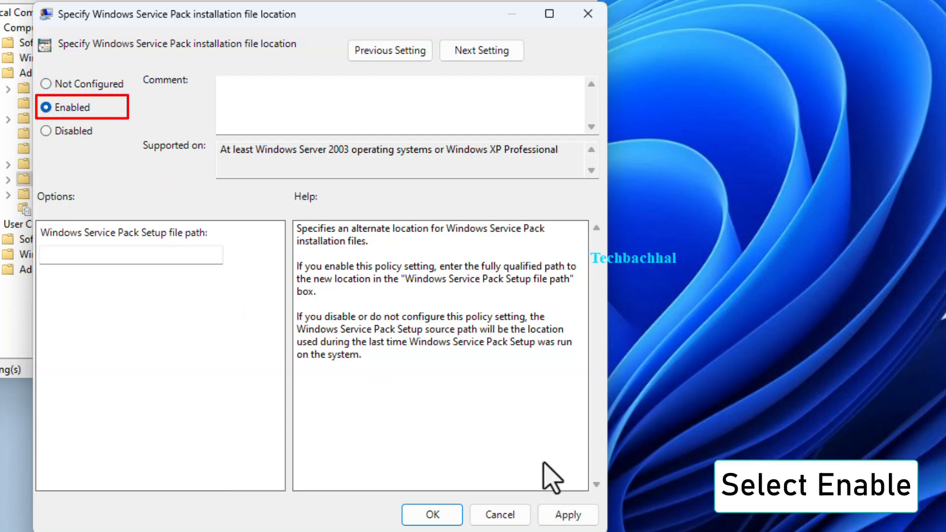
pyautogui.moveTo(584, 14)
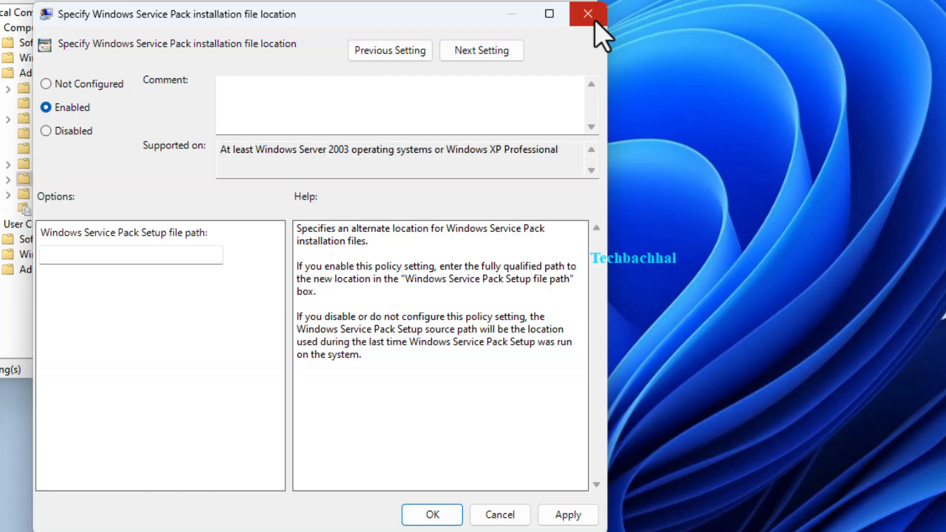
pyautogui.click(585, 13)
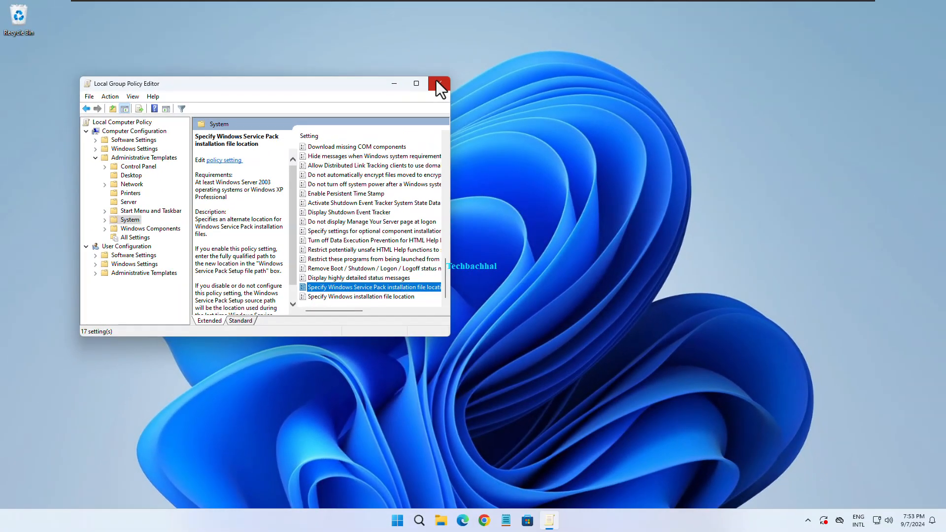
# - Close Group Policy Editor and open 'Create a restore point' via taskbar search
pyautogui.click(439, 84)
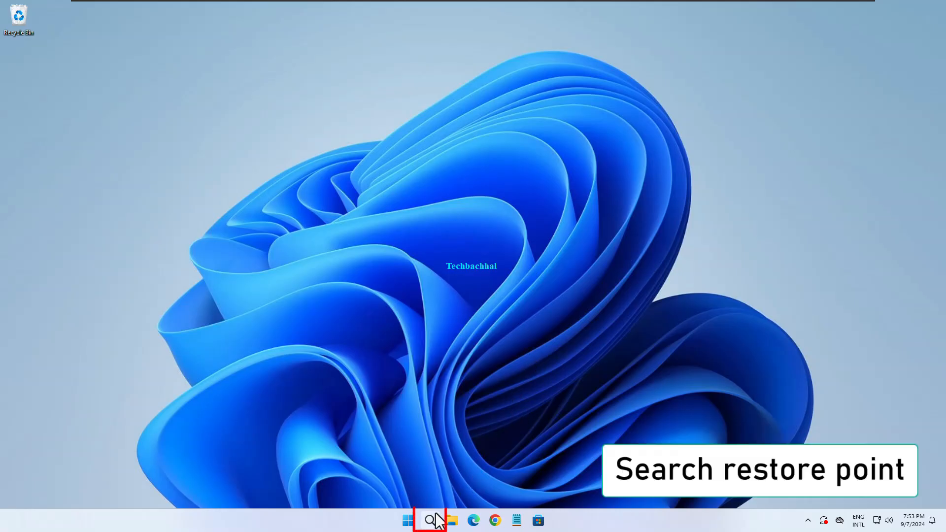
pyautogui.click(436, 520)
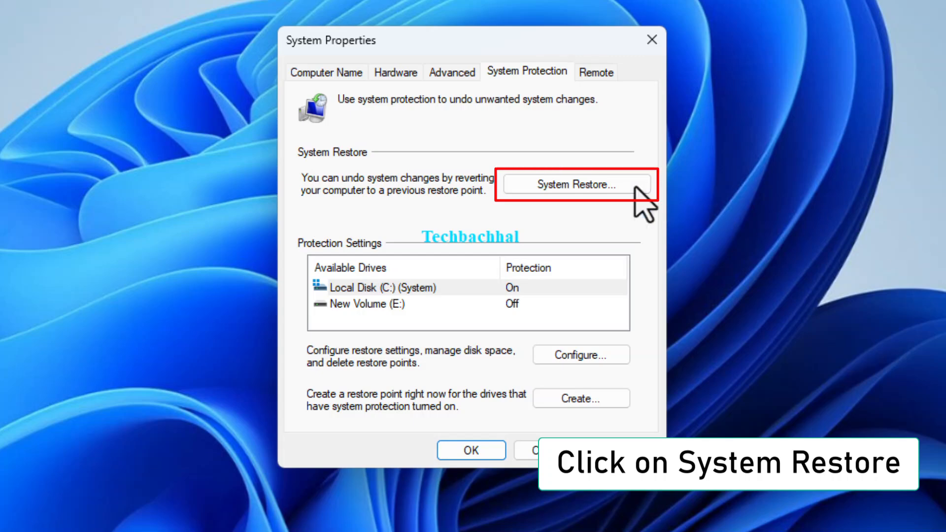
# - Choose System Restore..., then close System Properties without restoring
pyautogui.click(576, 185)
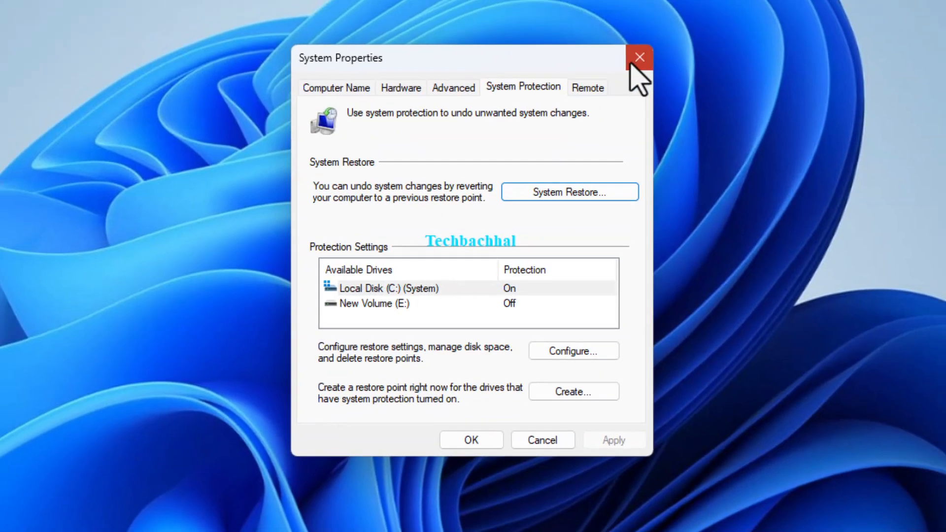
pyautogui.click(640, 57)
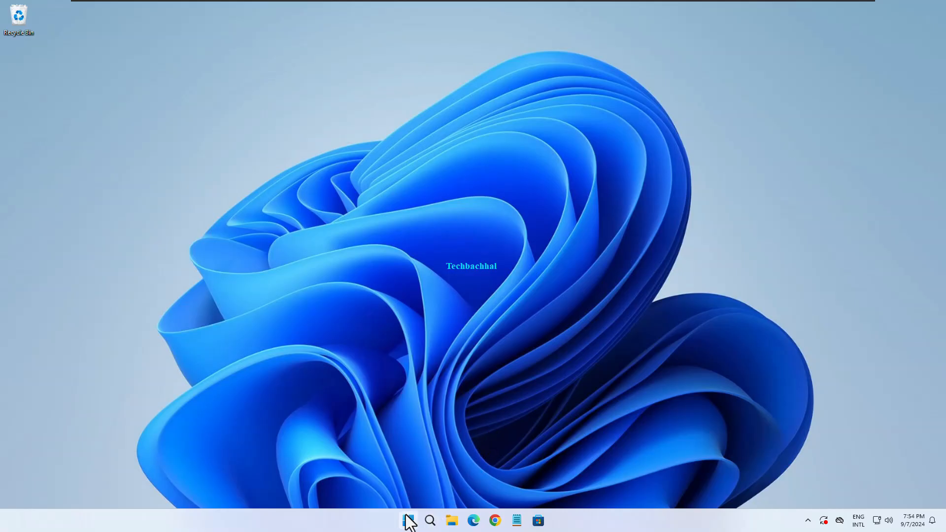
# - Go to Settings > System > Recovery from the Start right-click menu
pyautogui.rightClick(411, 520)
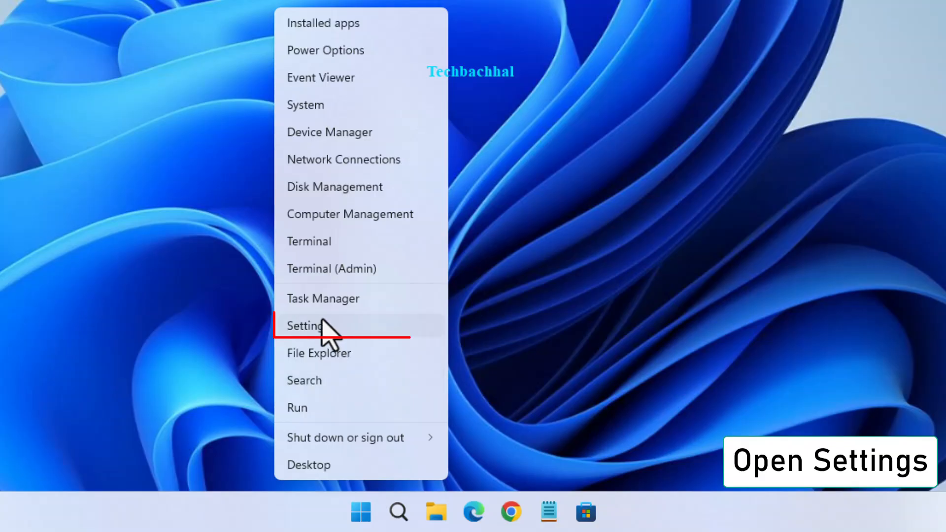
pyautogui.click(305, 327)
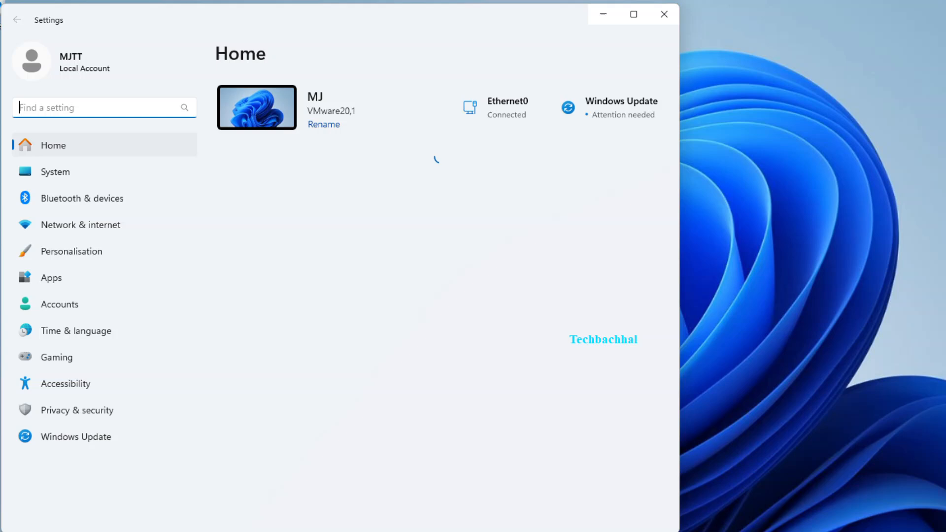
pyautogui.click(55, 172)
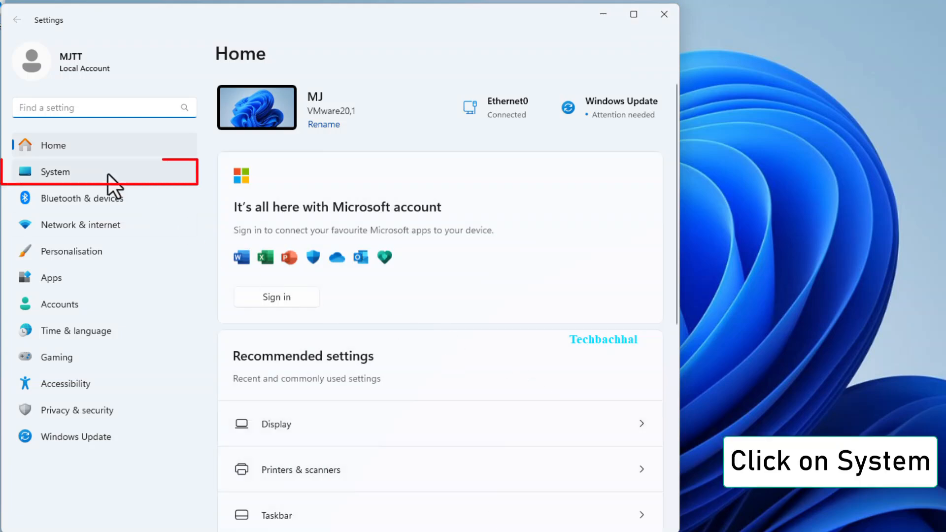
pyautogui.click(54, 172)
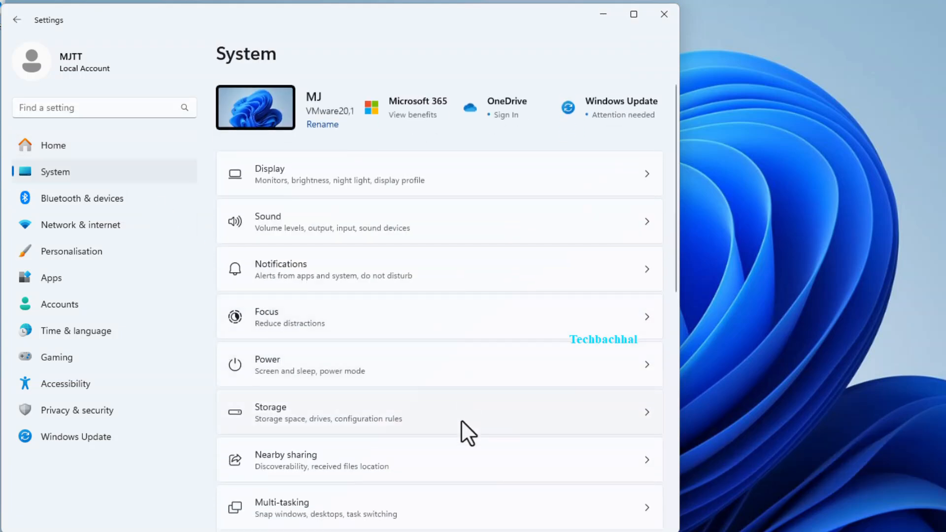
pyautogui.scroll(-3)
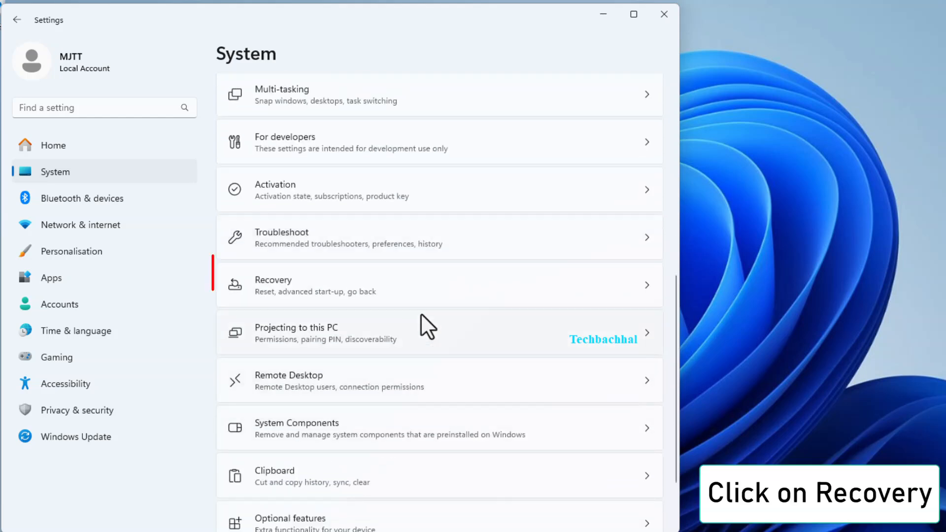
pyautogui.click(273, 285)
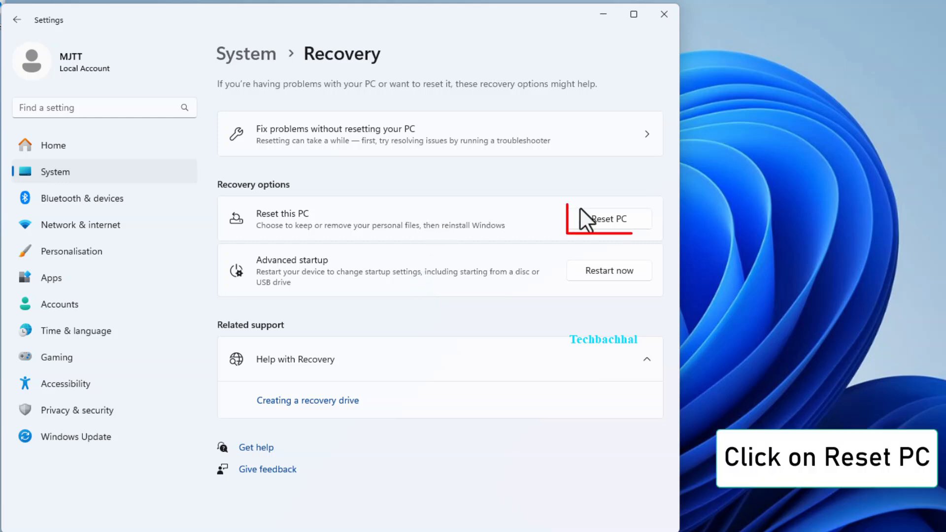
# - Begin Reset this PC with 'Keep my files' and accept the additional settings
pyautogui.click(608, 219)
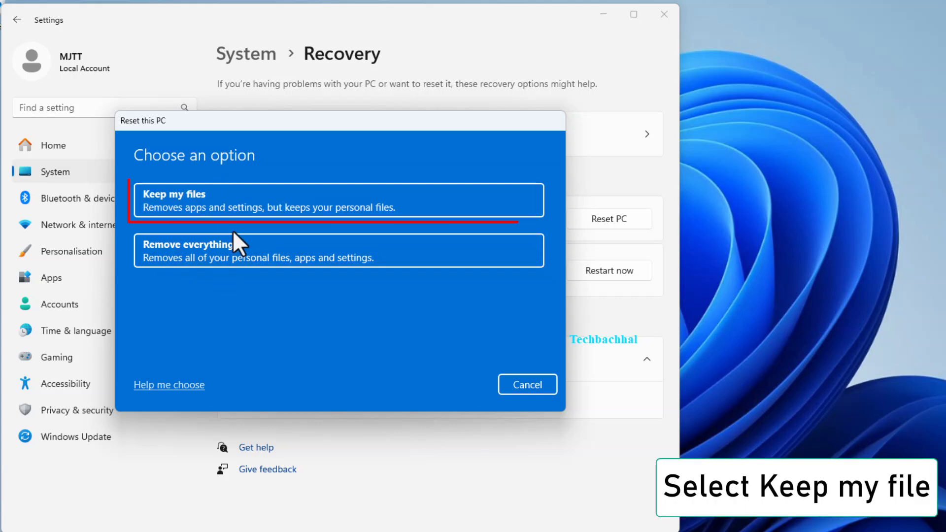
pyautogui.click(185, 201)
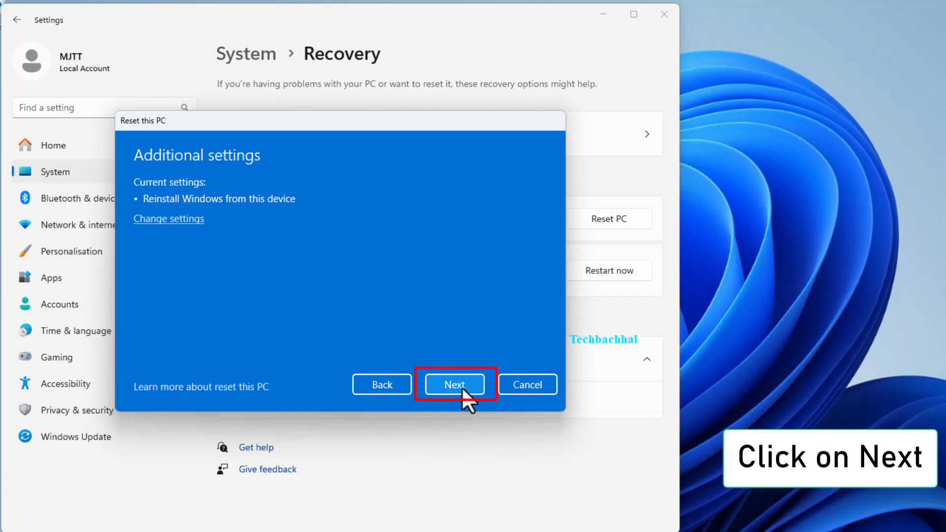
pyautogui.click(454, 385)
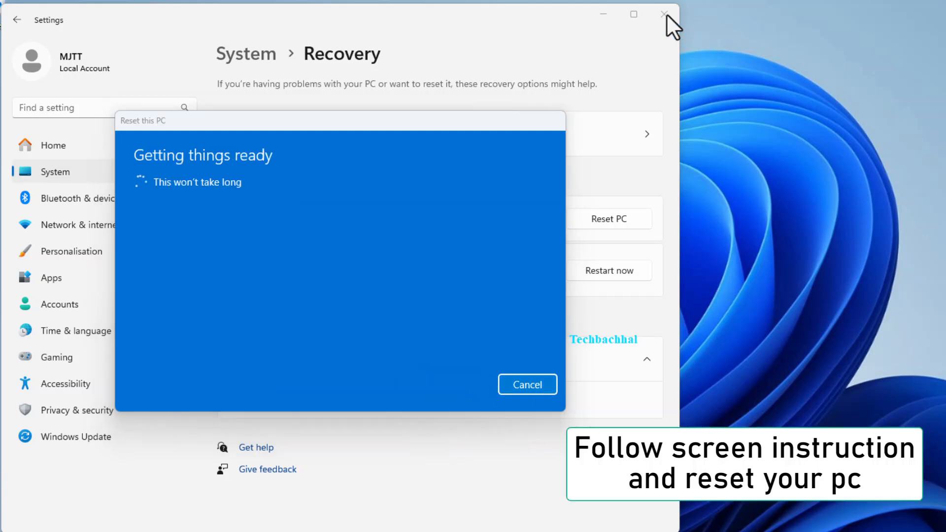
pyautogui.moveTo(516, 465)
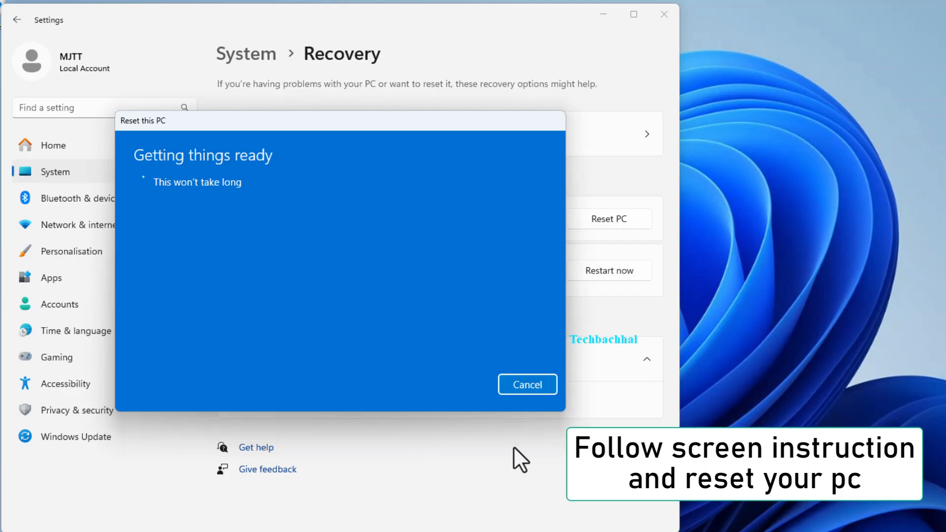